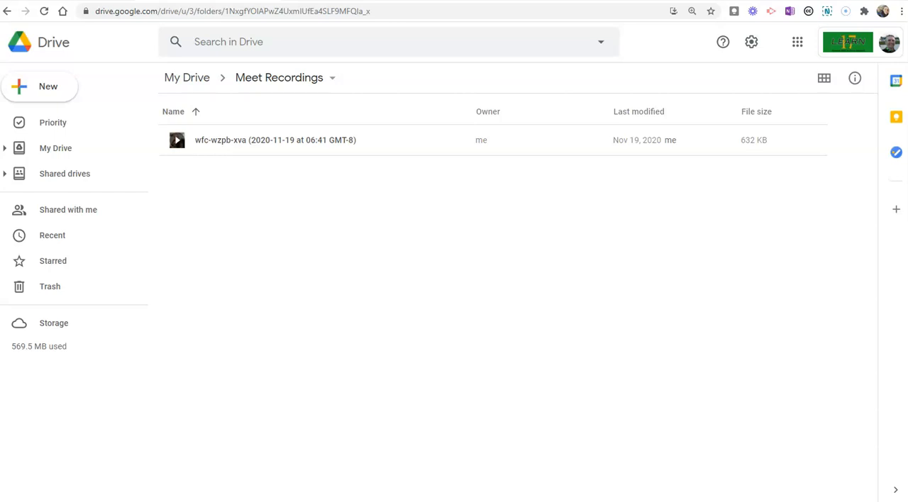
pyautogui.moveTo(279, 77)
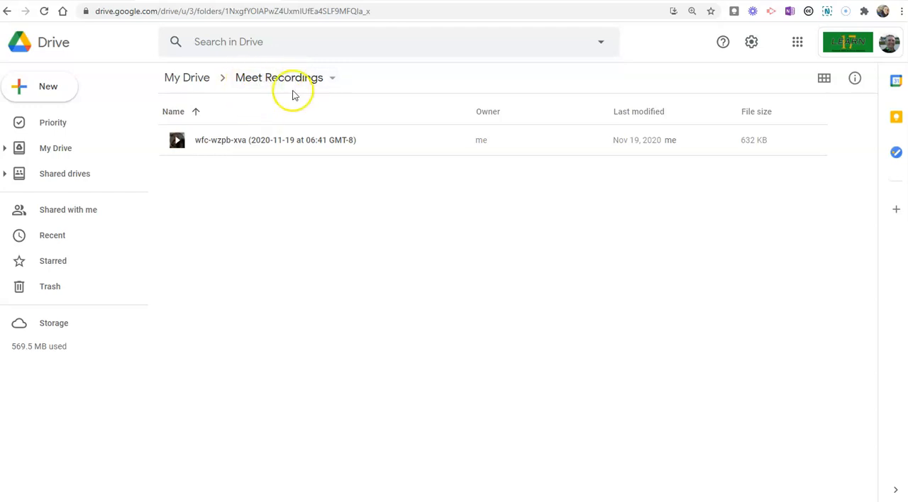
pyautogui.moveTo(297, 83)
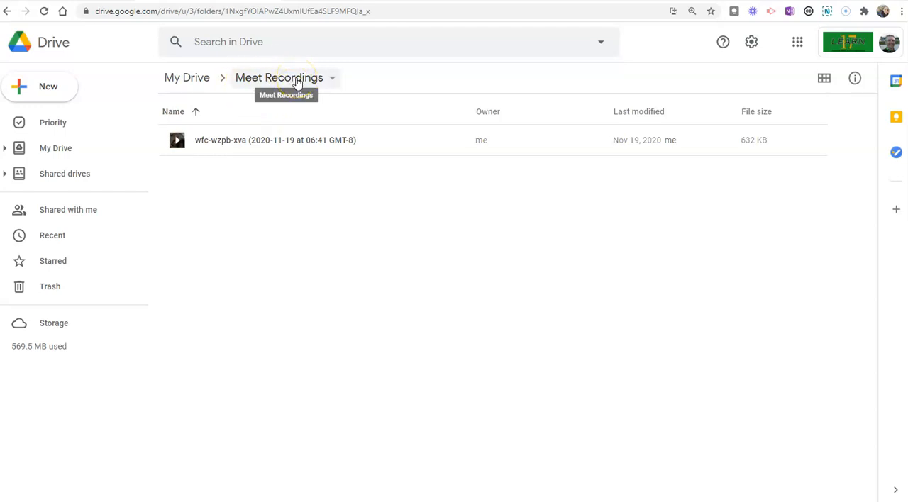
pyautogui.moveTo(863, 113)
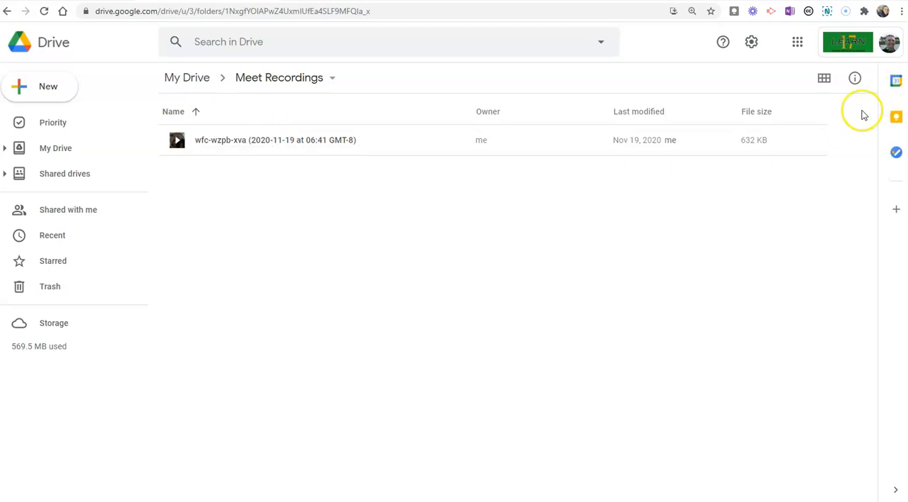
pyautogui.moveTo(329, 149)
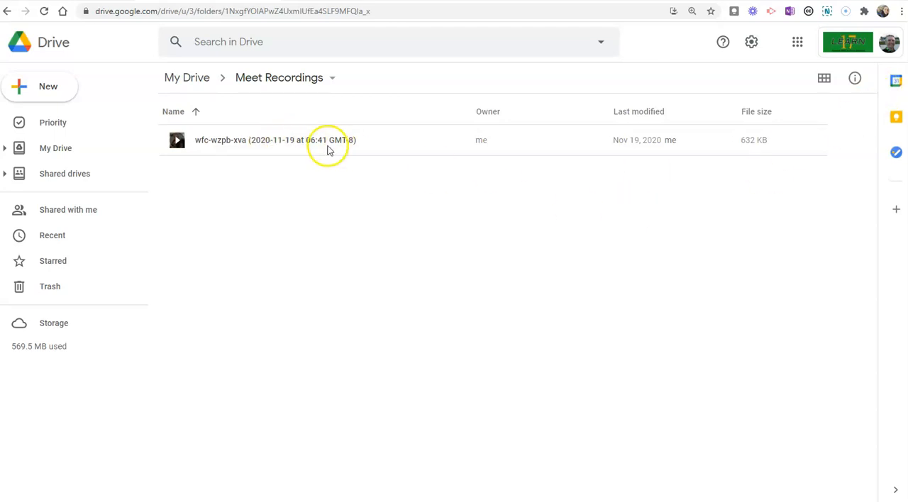
pyautogui.moveTo(290, 85)
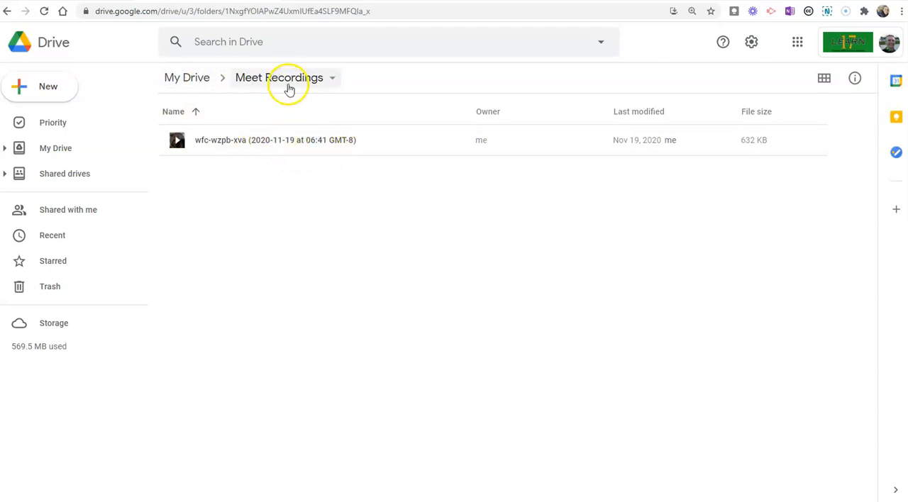
pyautogui.moveTo(224, 86)
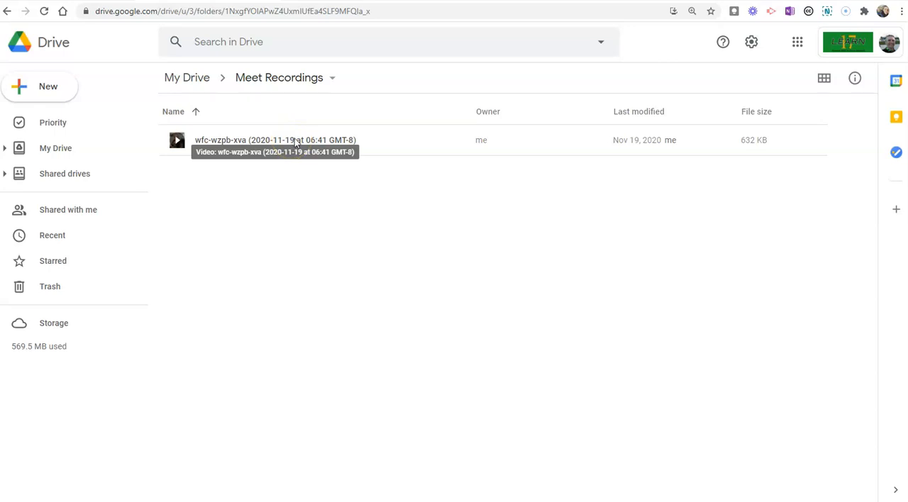
# - Download the wfc-wzpb-xva recording from Meet Recordings to the computer as an MP4
pyautogui.rightClick(295, 139)
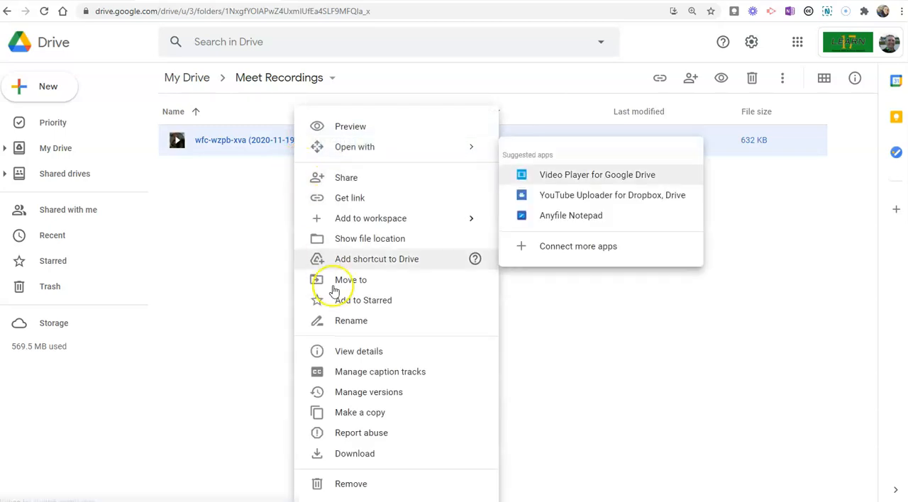
pyautogui.click(354, 454)
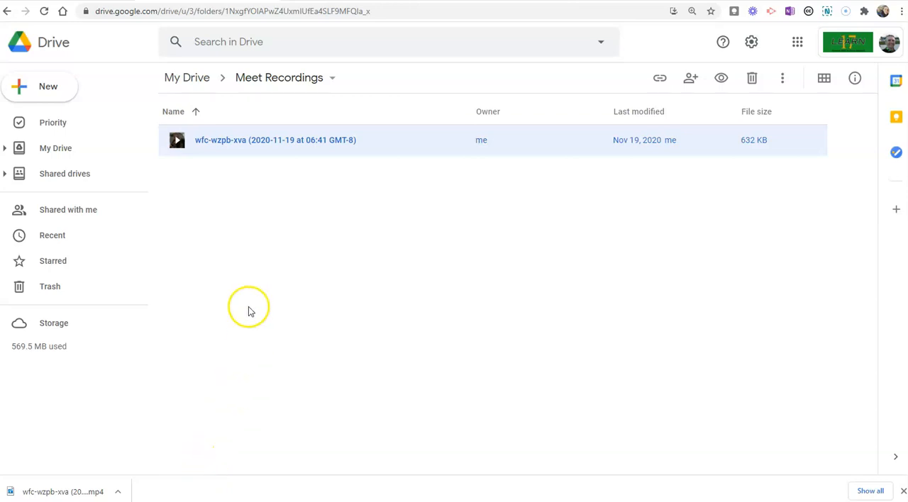
pyautogui.moveTo(303, 184)
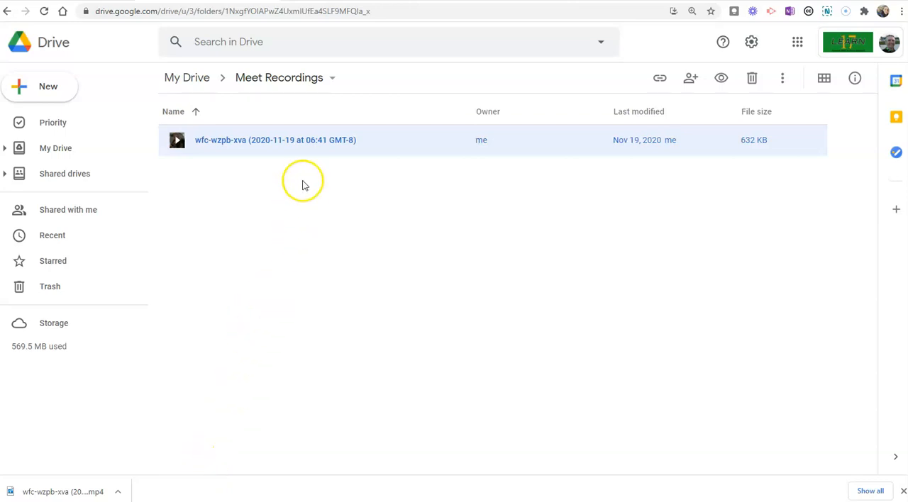